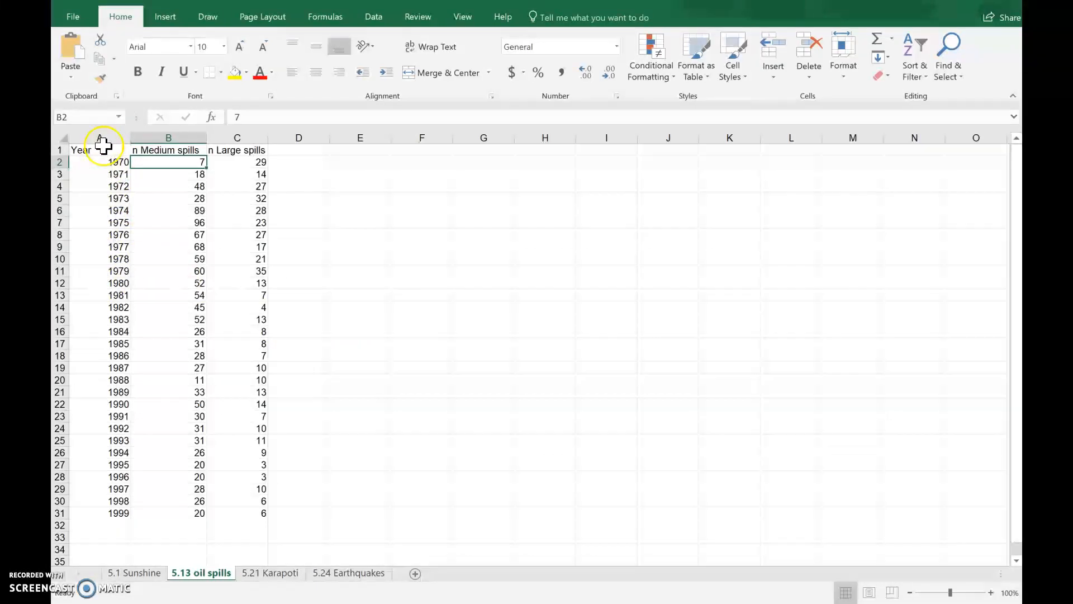
Select the Year, medium-spill and large-spill data in A1:C31 for charting.
left_click_drag(82, 148, 260, 283)
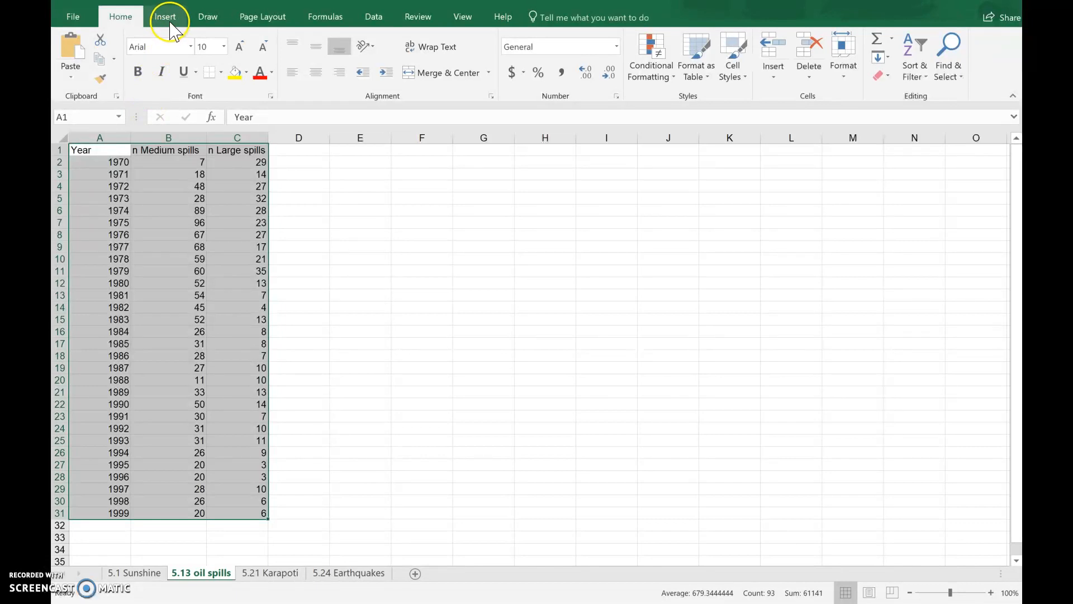
Insert a basic 2-D line chart of the selected oil spill data from the Insert ribbon.
left_click(165, 16)
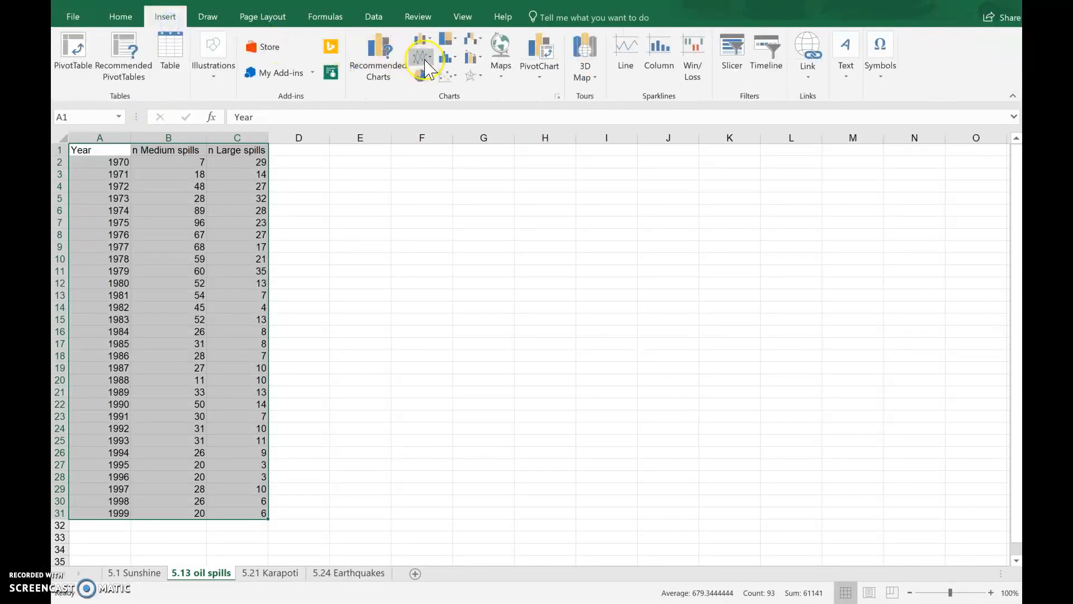
left_click(422, 57)
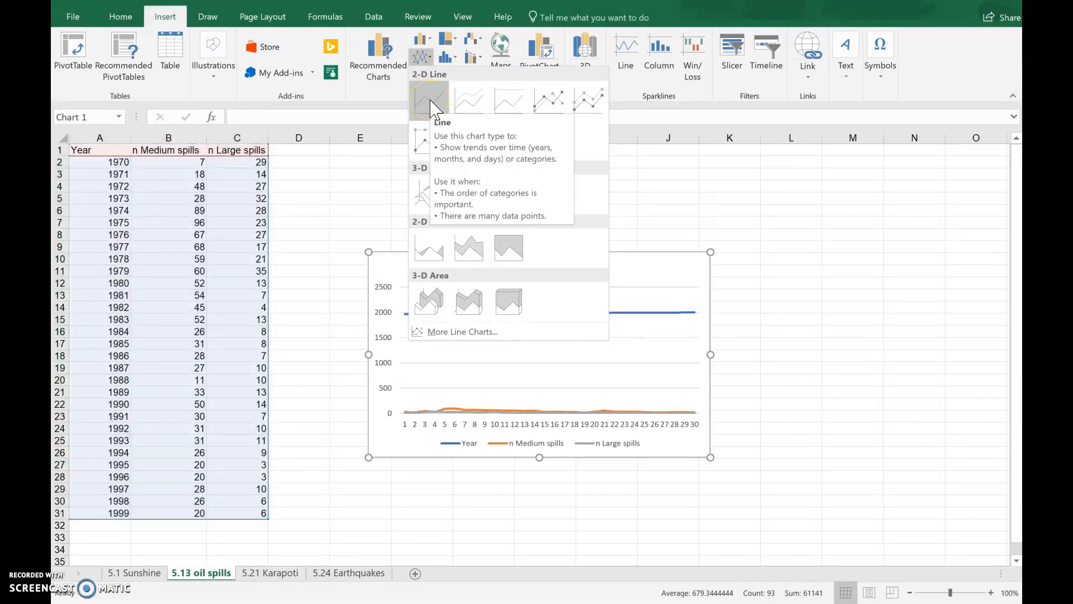
left_click(428, 99)
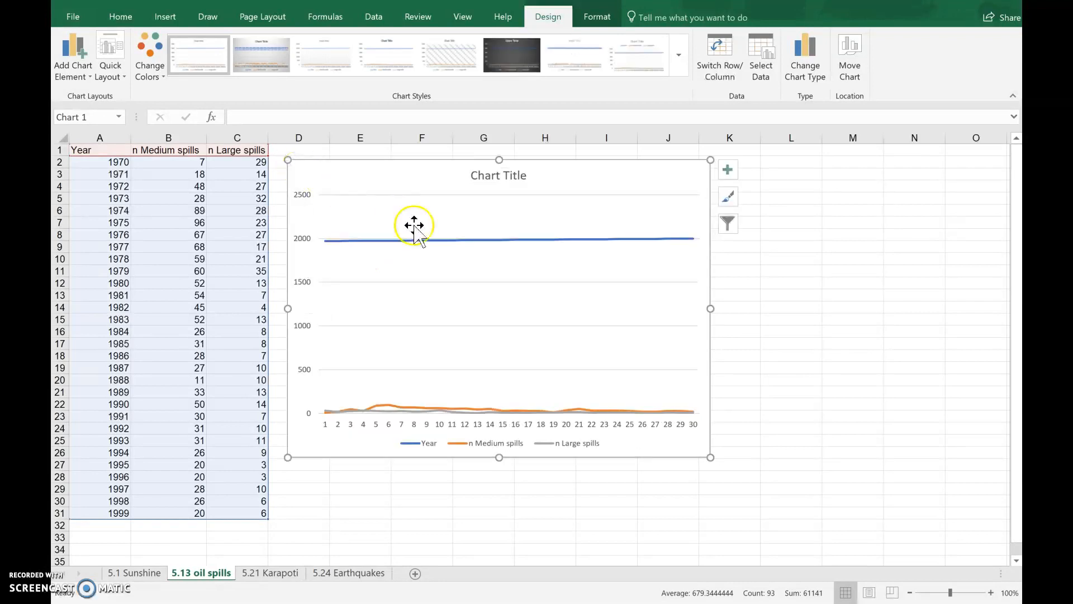
mouse_move(343, 270)
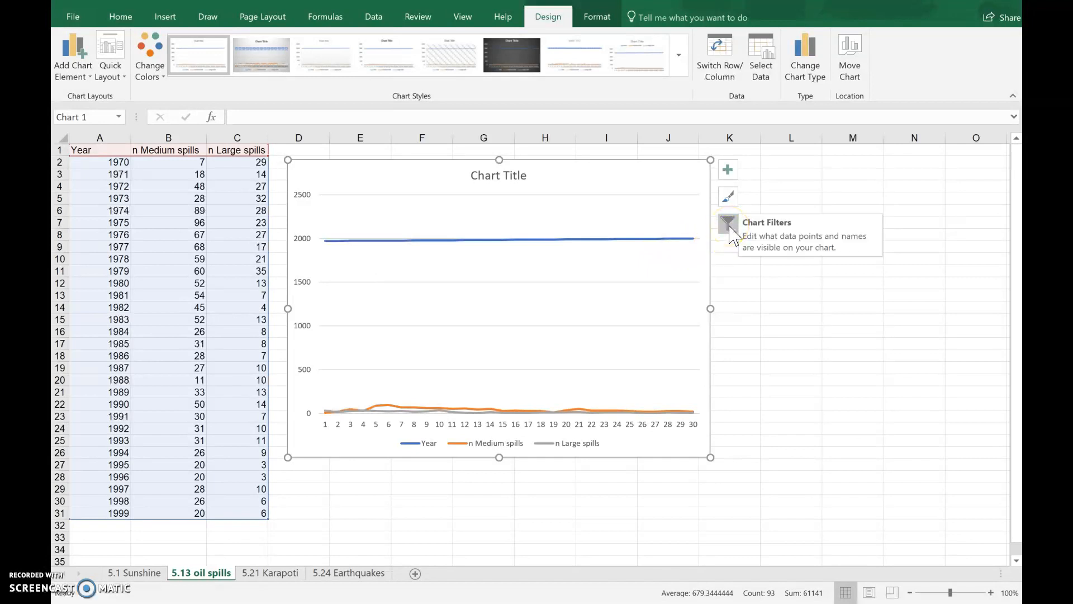
Select the new chart and bring up its Select Data Source settings.
left_click(728, 223)
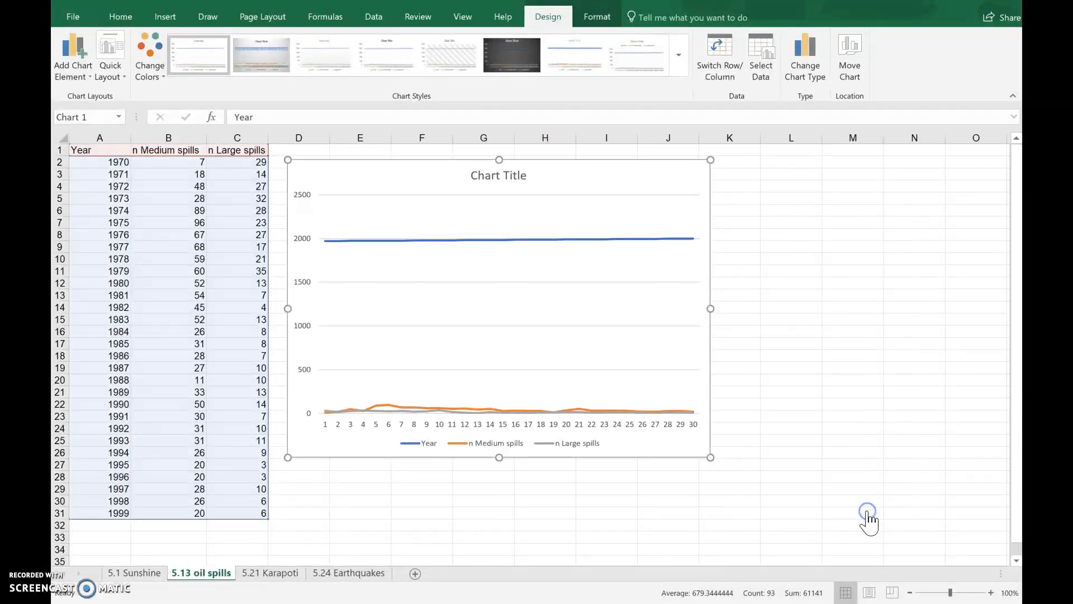
left_click(760, 56)
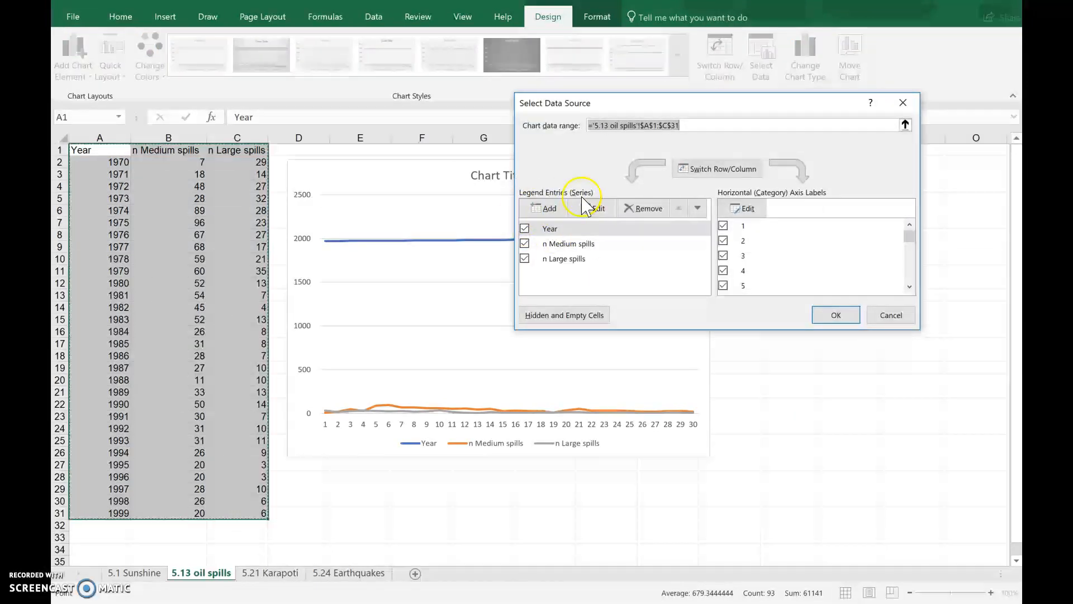
Uncheck Year as a plotted series and start editing the horizontal axis labels.
left_click(526, 228)
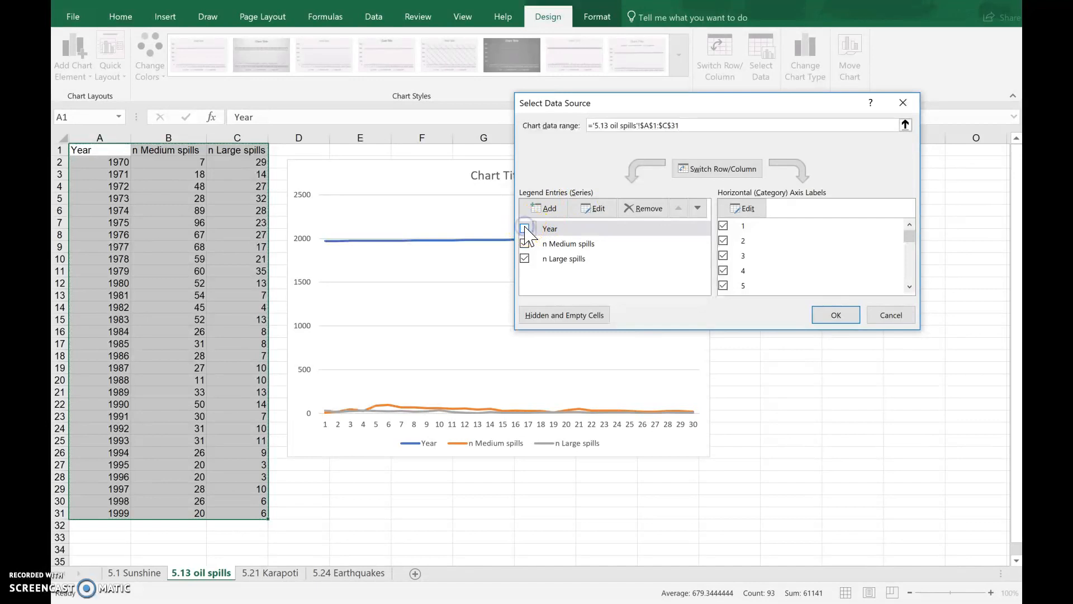
left_click(525, 228)
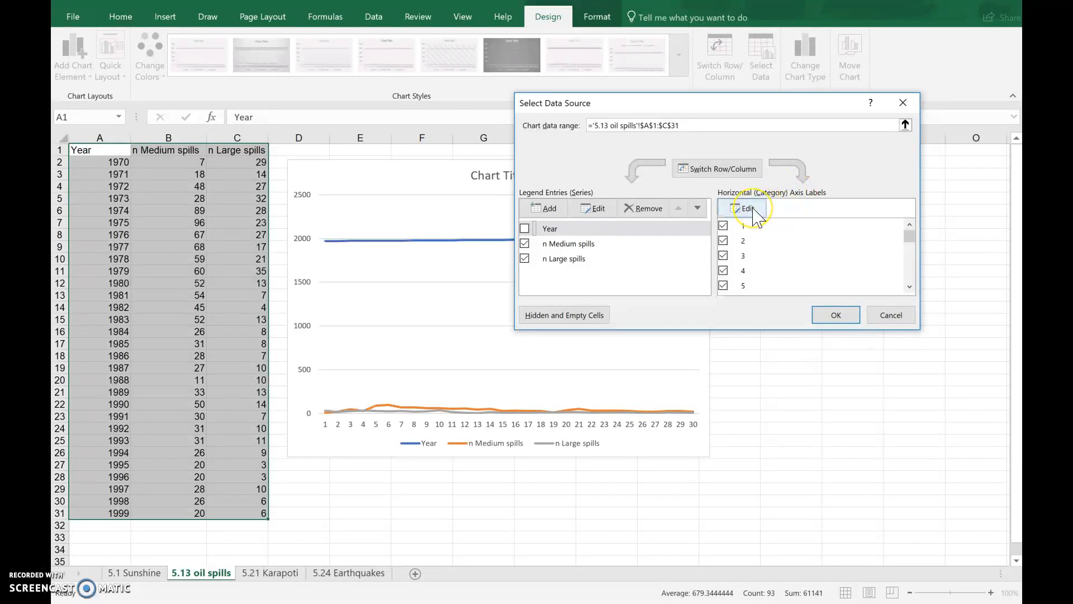
left_click(747, 208)
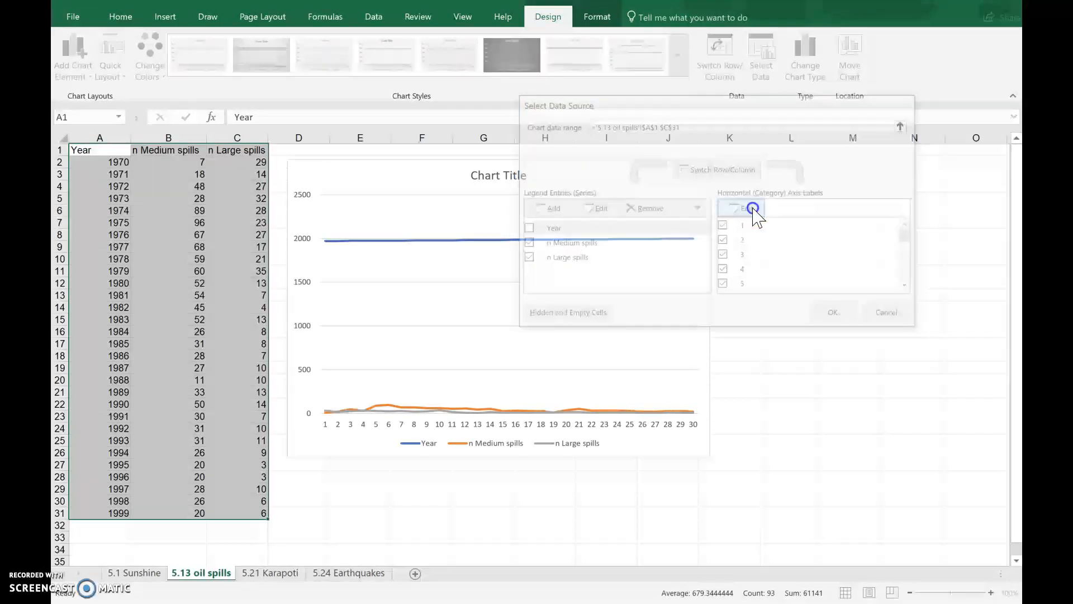
Use the years in A2:A31 as horizontal axis labels and apply the data source changes.
left_click(745, 207)
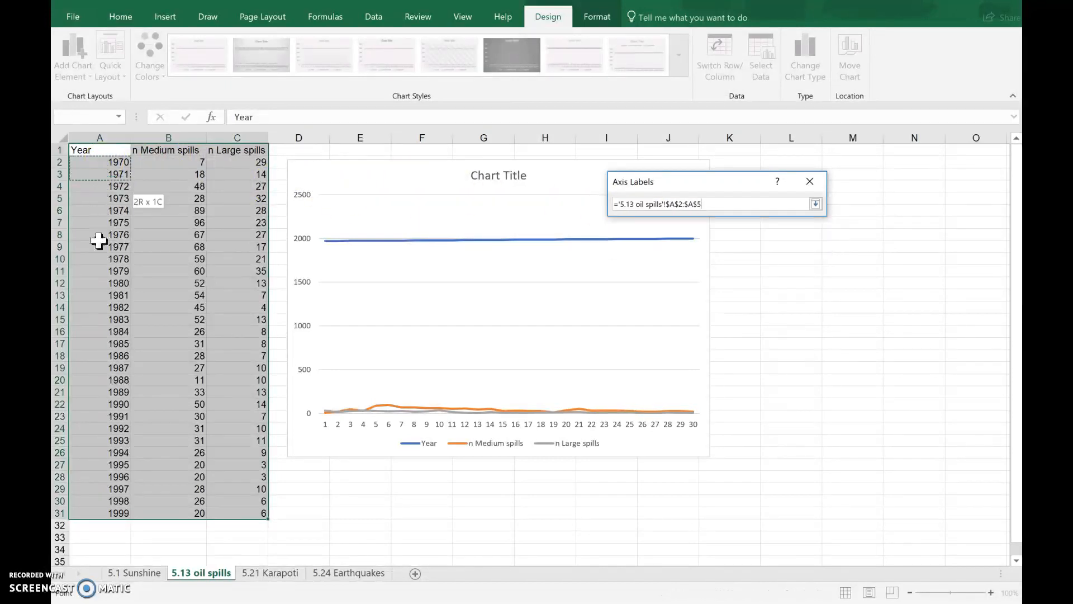
left_click_drag(100, 175, 99, 513)
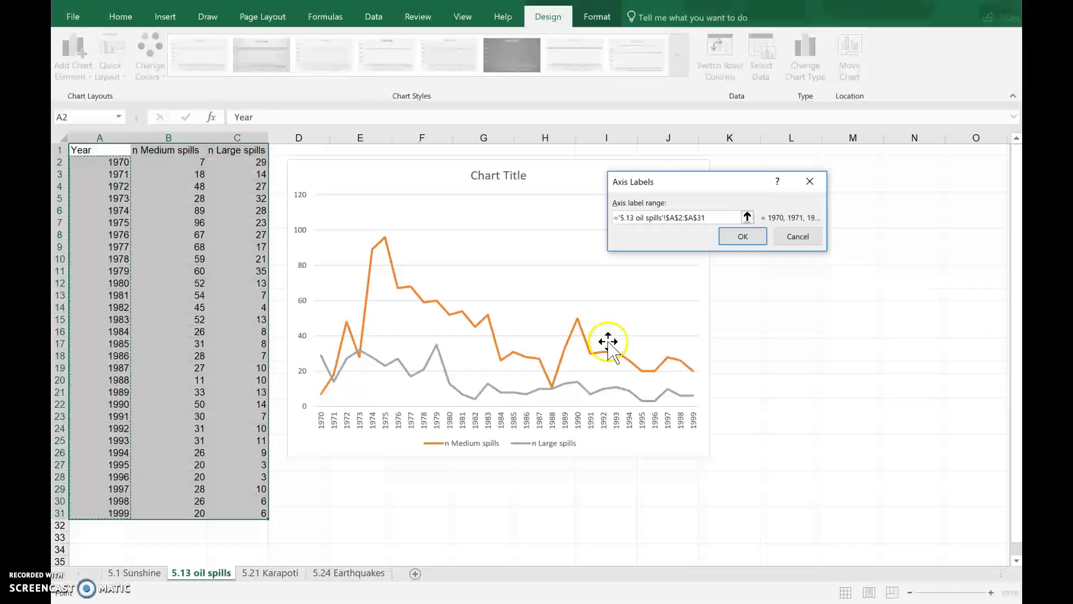
left_click(742, 235)
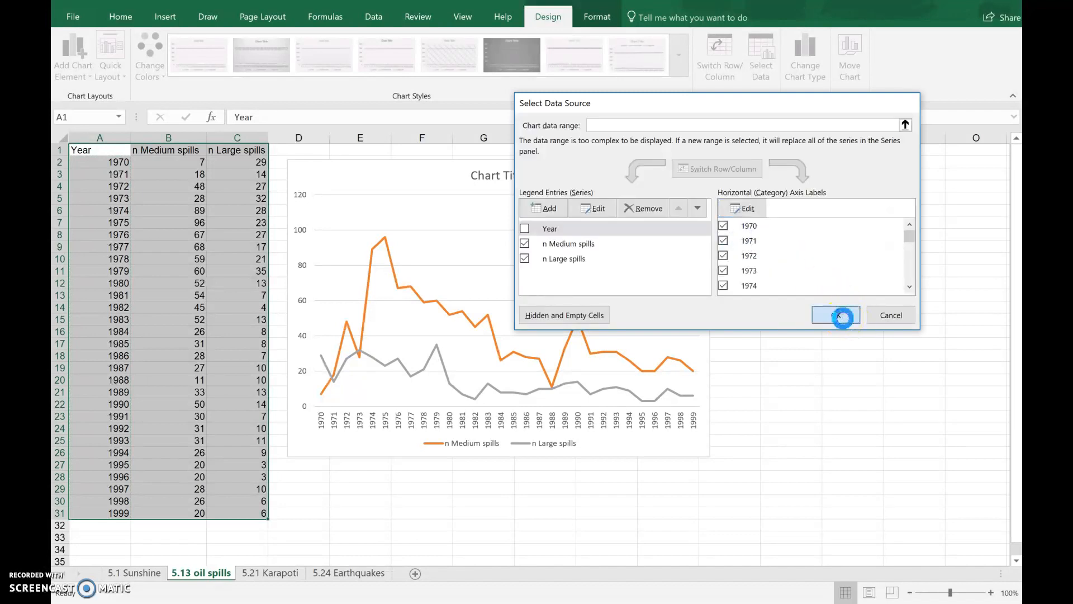
left_click(835, 315)
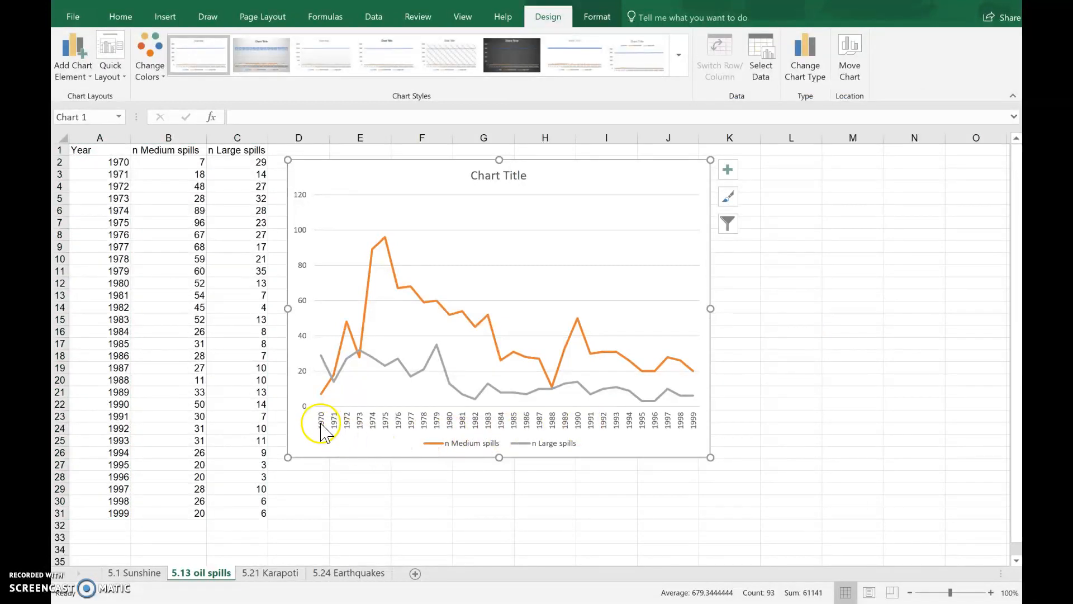
mouse_move(669, 439)
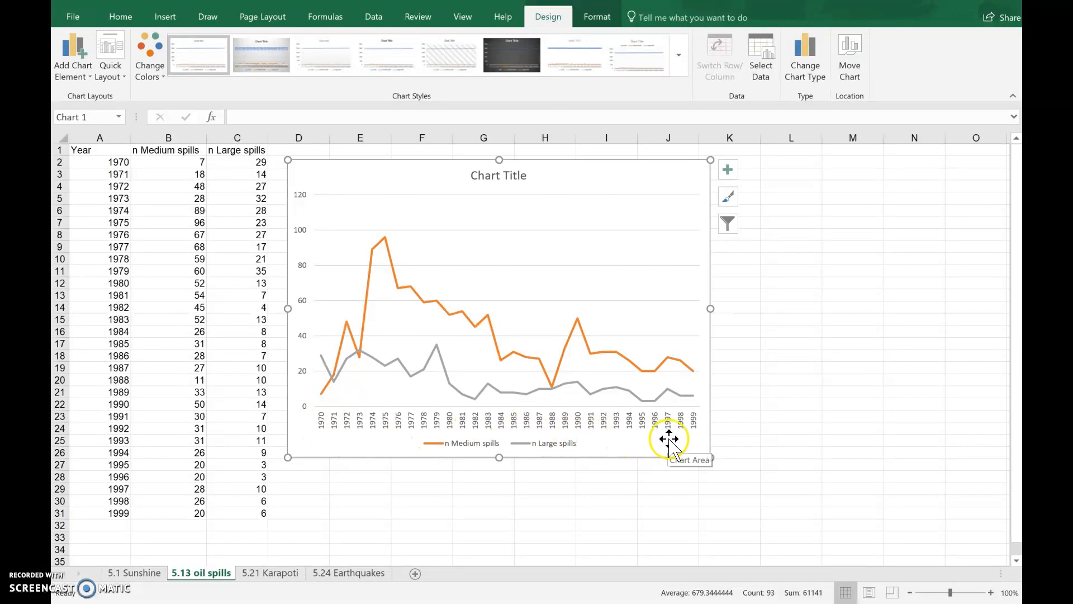
mouse_move(567, 379)
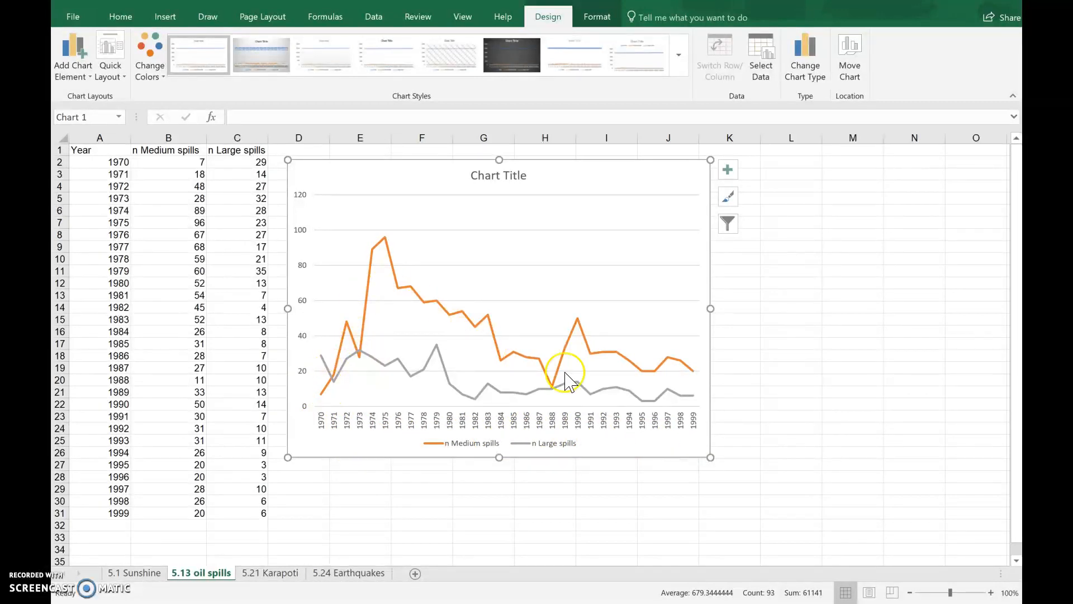
mouse_move(406, 374)
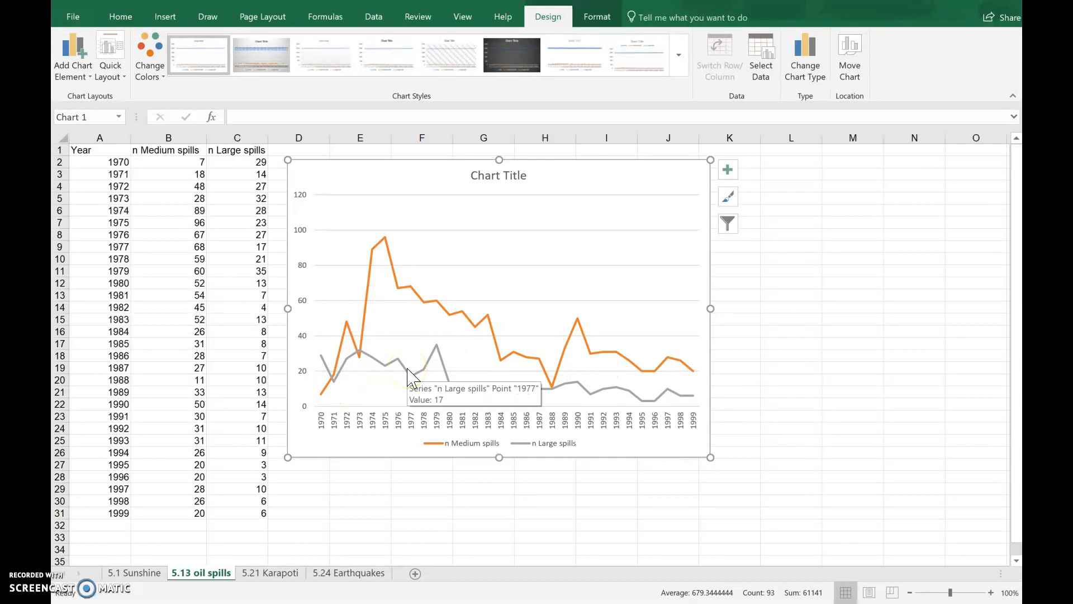